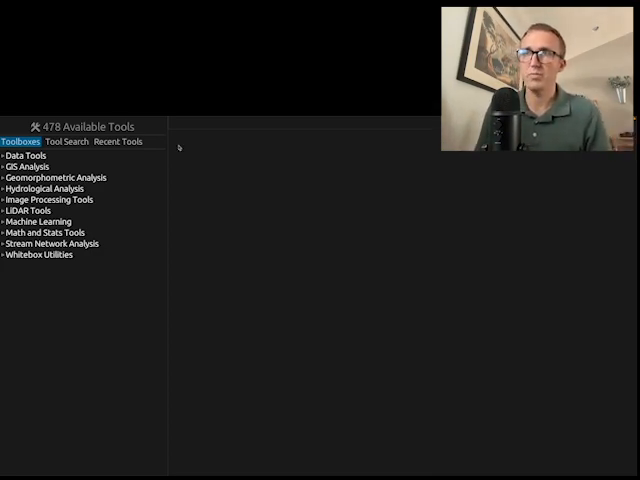
Expand the LiDAR Tools toolbox and scroll toward LidarNearestNeighbourGridding
left_click(33, 210)
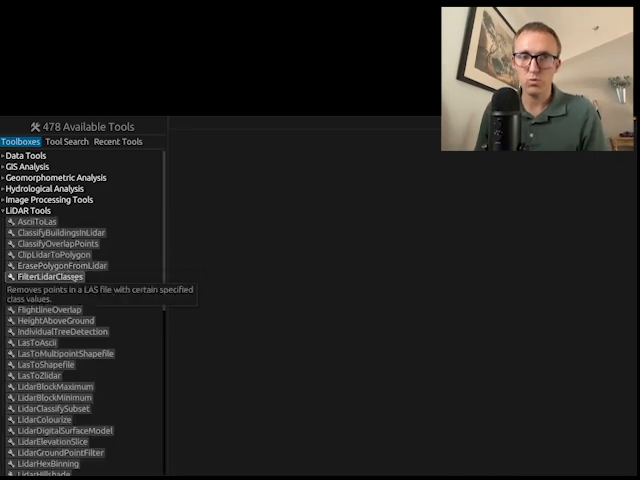
scroll("down", 3)
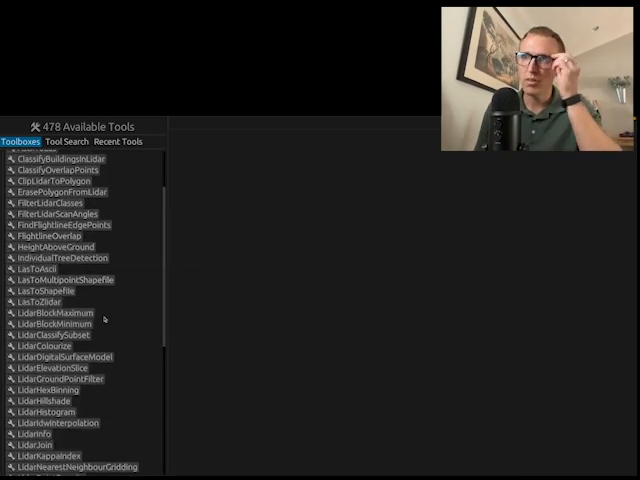
scroll("down", 3)
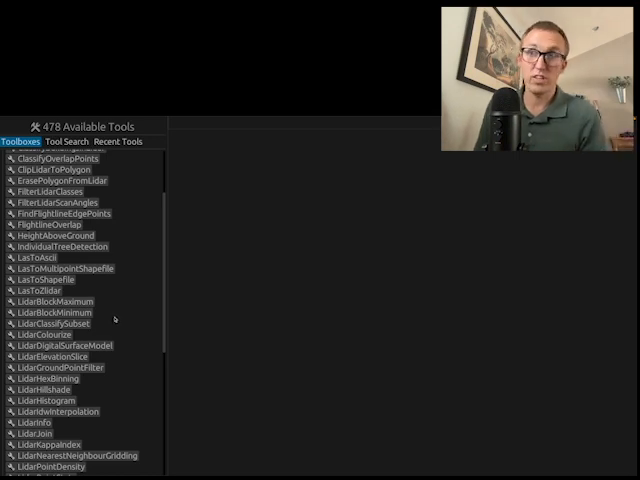
scroll("down", 3)
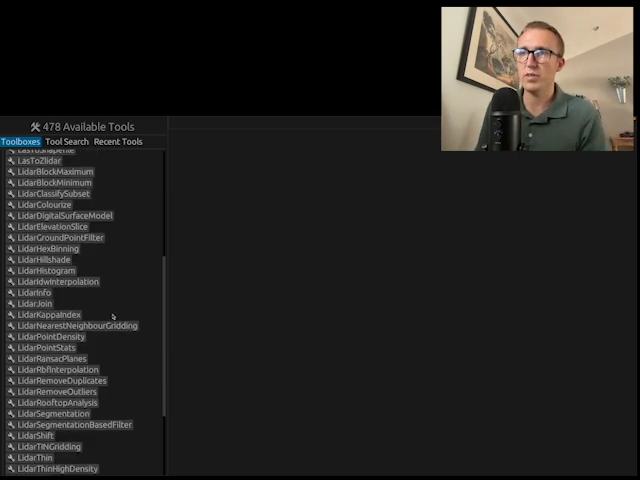
Open LidarNearestNeighbourGridding and set its input point cloud and output raster file
double_click(71, 326)
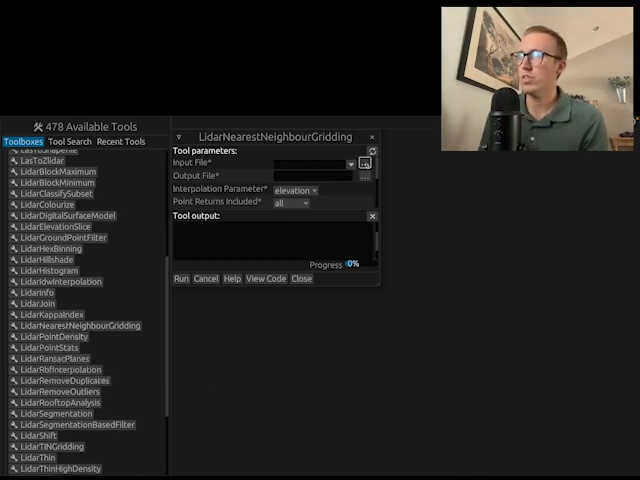
left_click(362, 163)
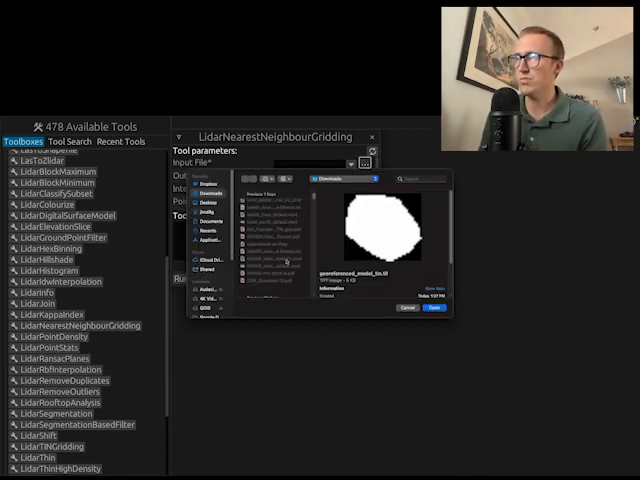
left_click(433, 307)
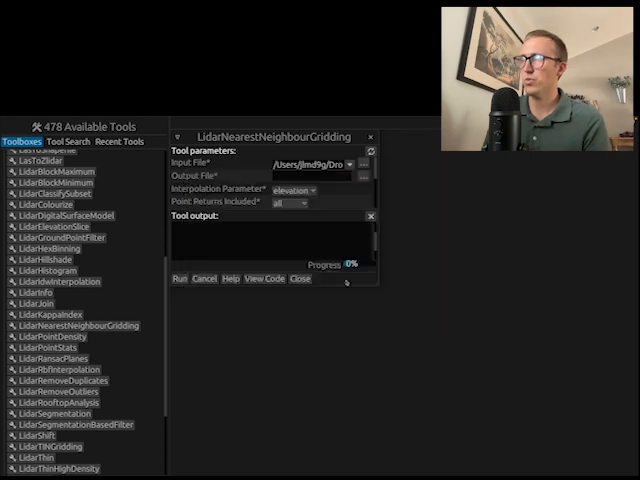
left_click(368, 175)
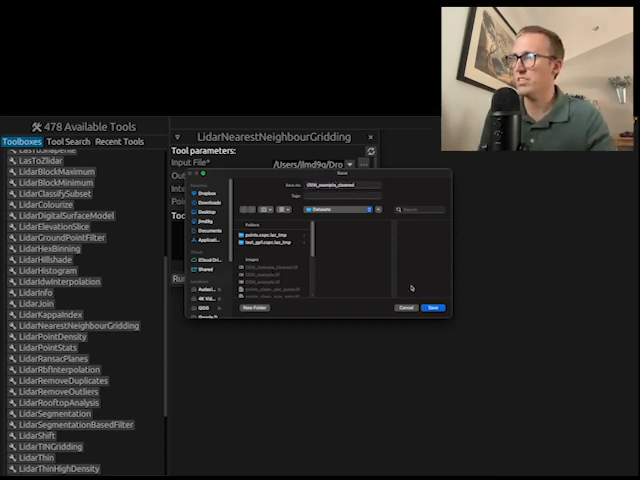
left_click(431, 307)
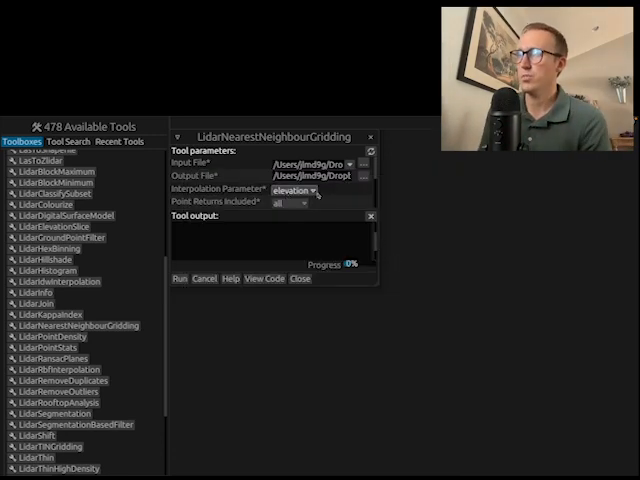
Keep elevation as the interpolation parameter and include only last point returns
left_click(295, 202)
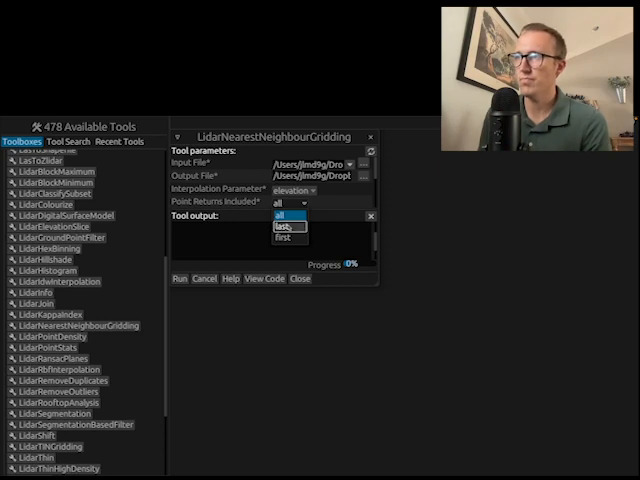
left_click(290, 216)
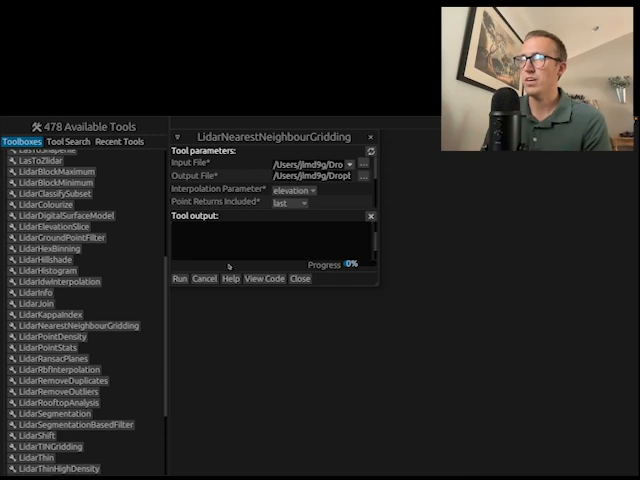
left_click(178, 278)
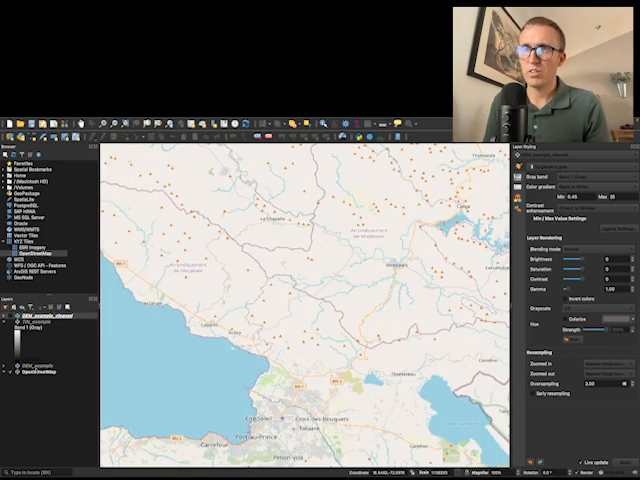
Inspect the DEM_example_cleaned layer through its context menu in the QGIS Layers panel
right_click(30, 376)
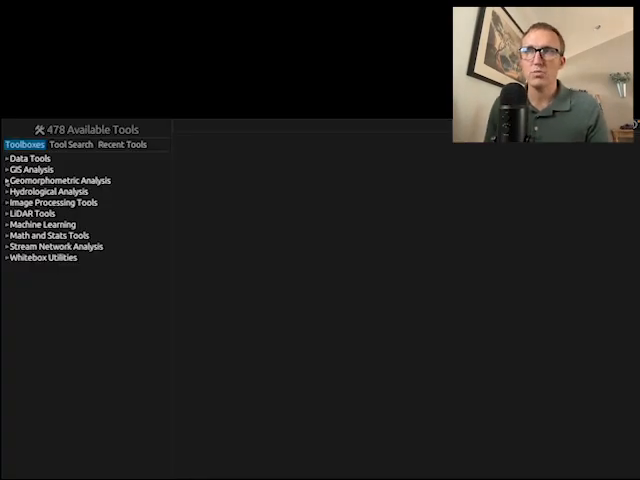
Expand Geomorphometric Analysis and scroll its tools toward RemoveOffTerrainObjects
left_click(60, 180)
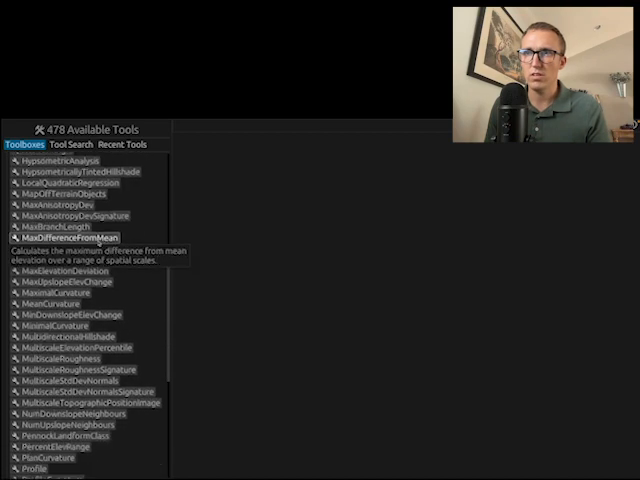
scroll("down", 3)
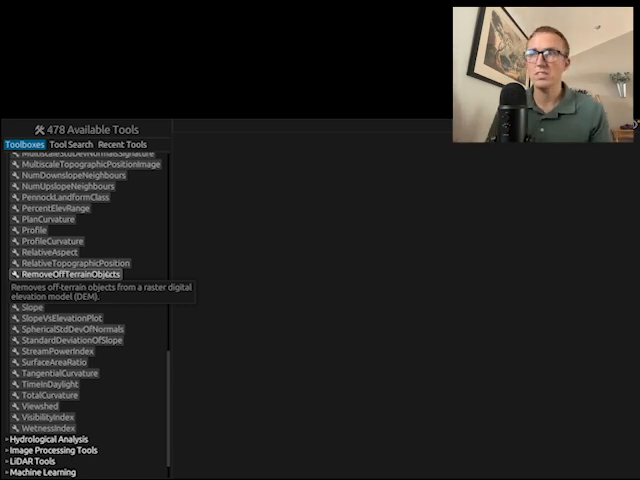
Run RemoveOffTerrainObjects with DEM_example.tif as input and a newly saved output file
double_click(64, 275)
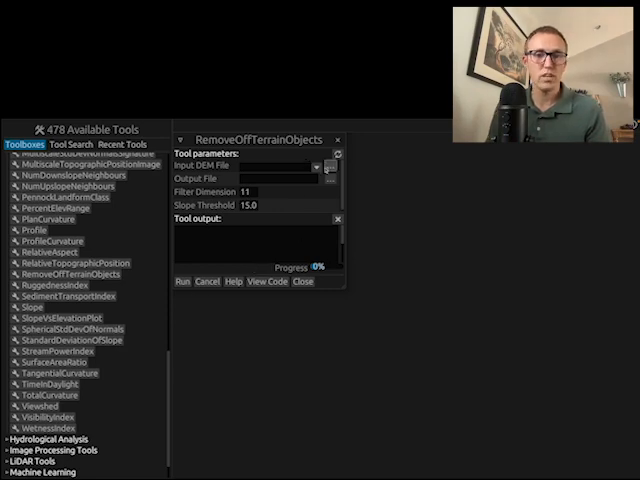
left_click(285, 178)
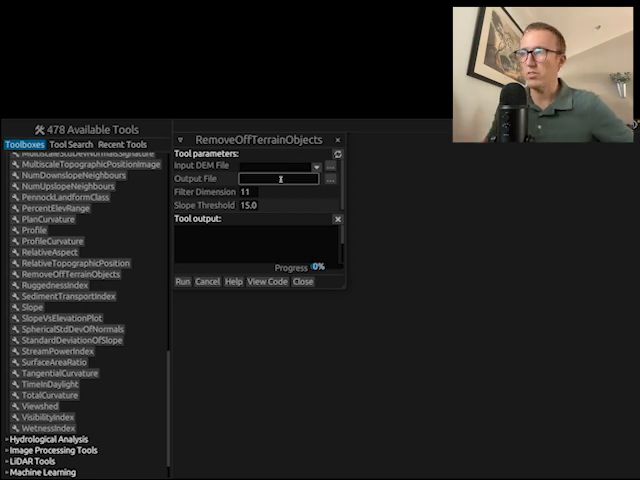
left_click(320, 166)
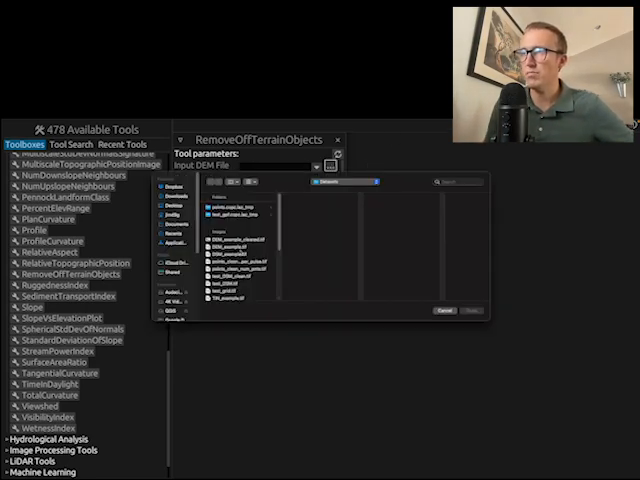
left_click(235, 244)
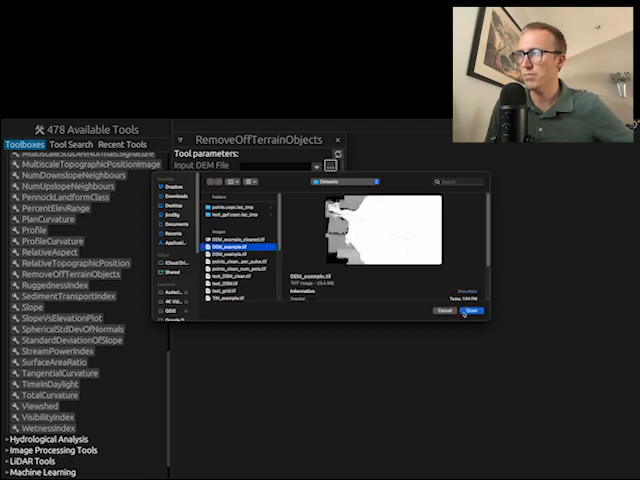
left_click(463, 313)
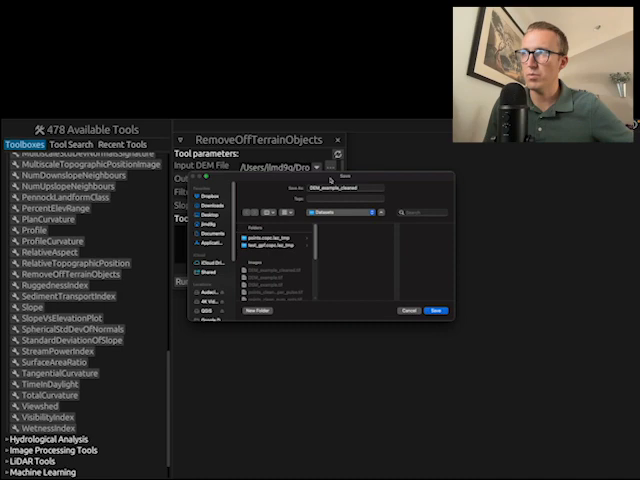
left_click(435, 312)
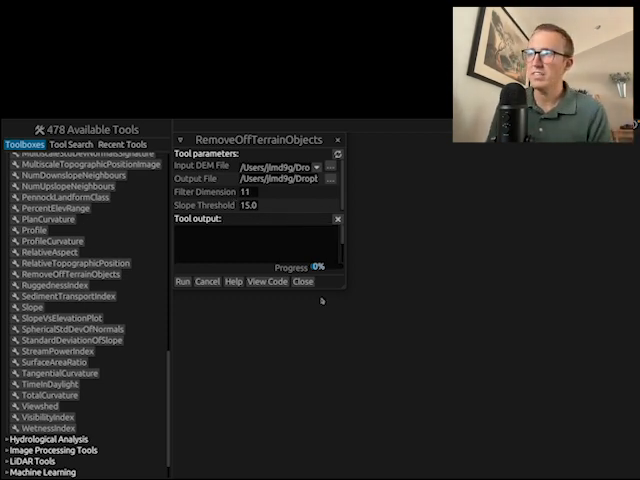
left_click(183, 281)
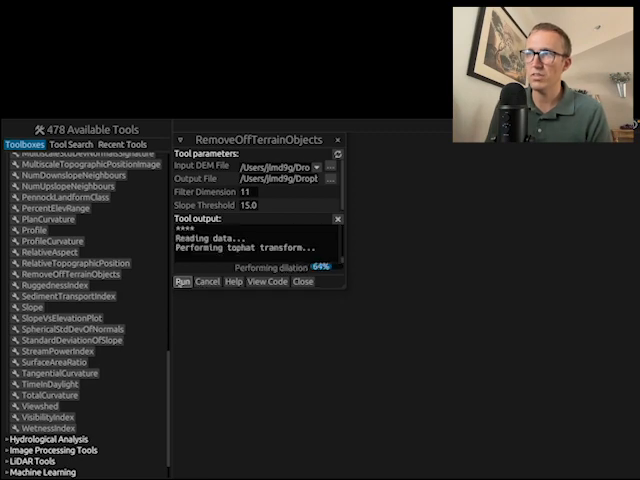